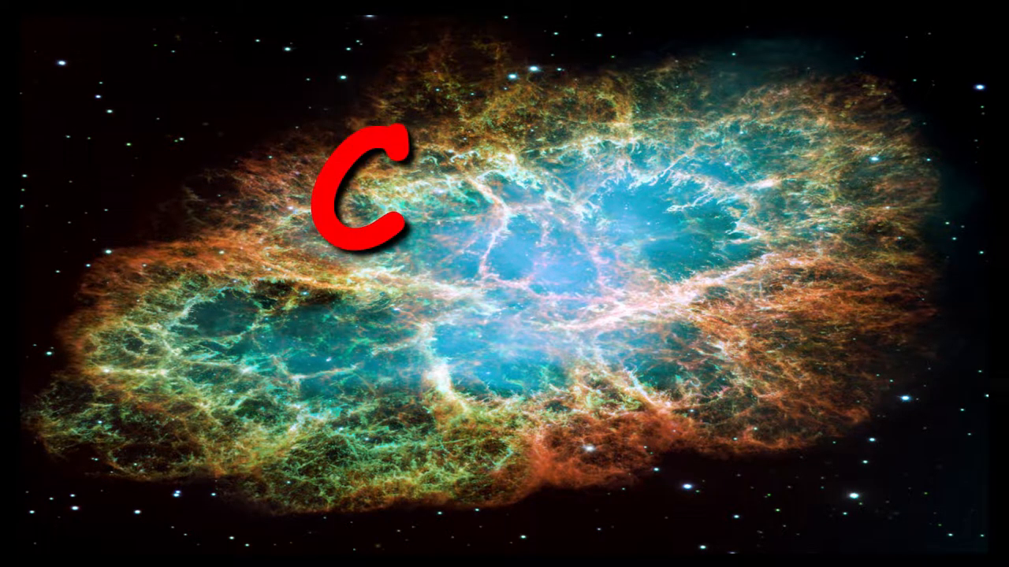
- Raise the Time of day offset slider to about 28.80 so the world turns to night
text(KF)
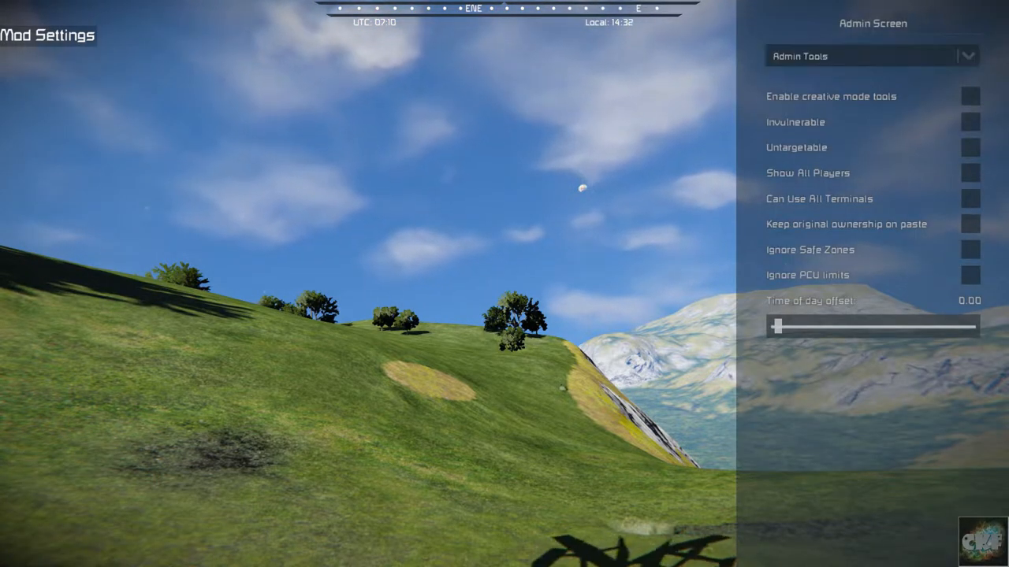
drag(775, 326, 823, 326)
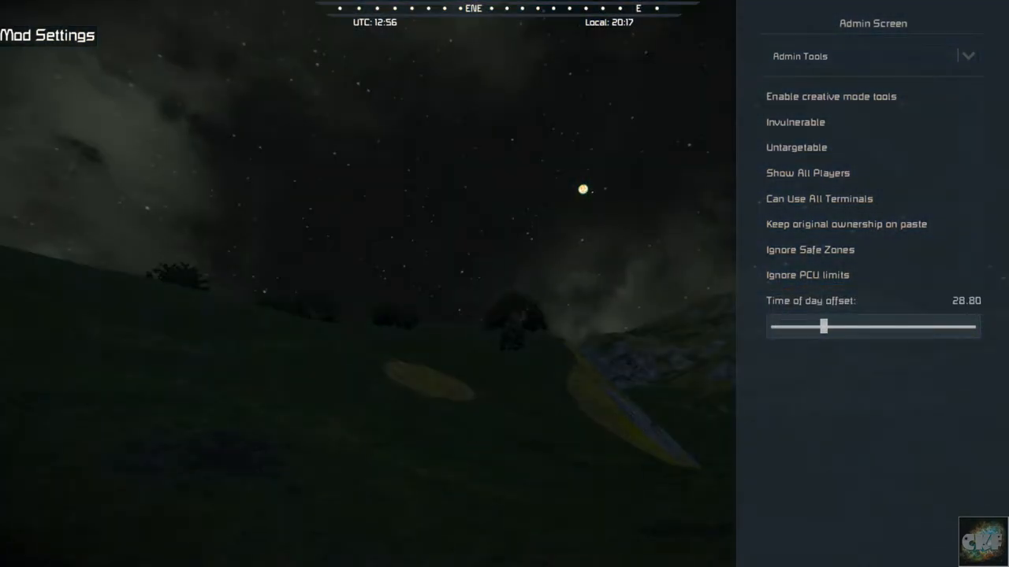
drag(822, 327, 832, 326)
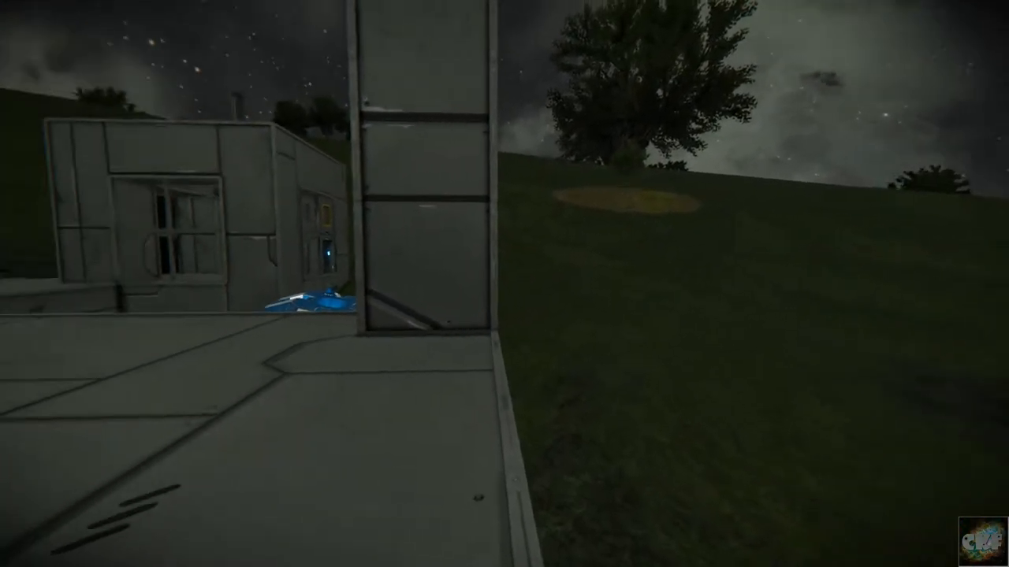
mouse_move(505, 284)
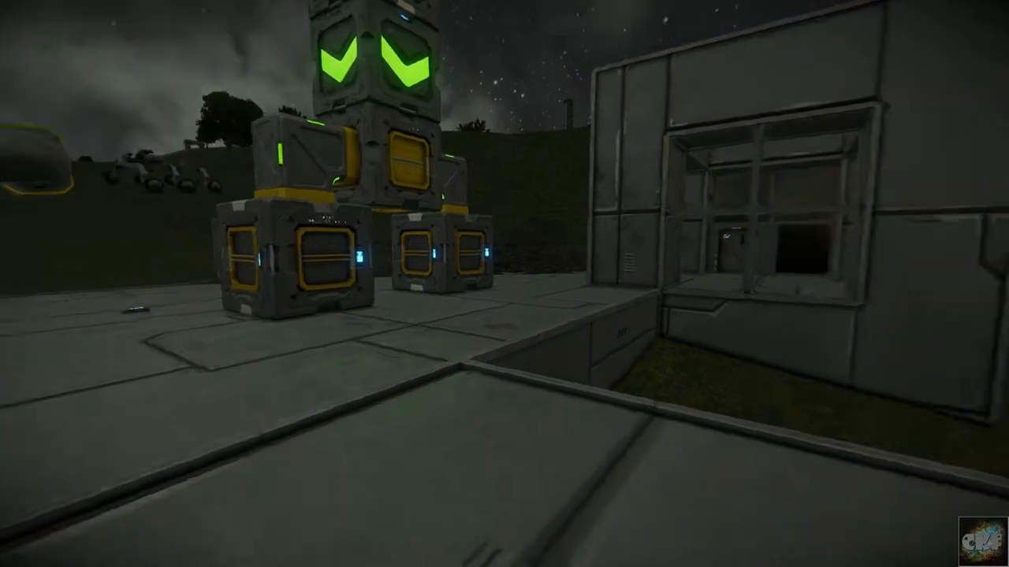
mouse_move(505, 283)
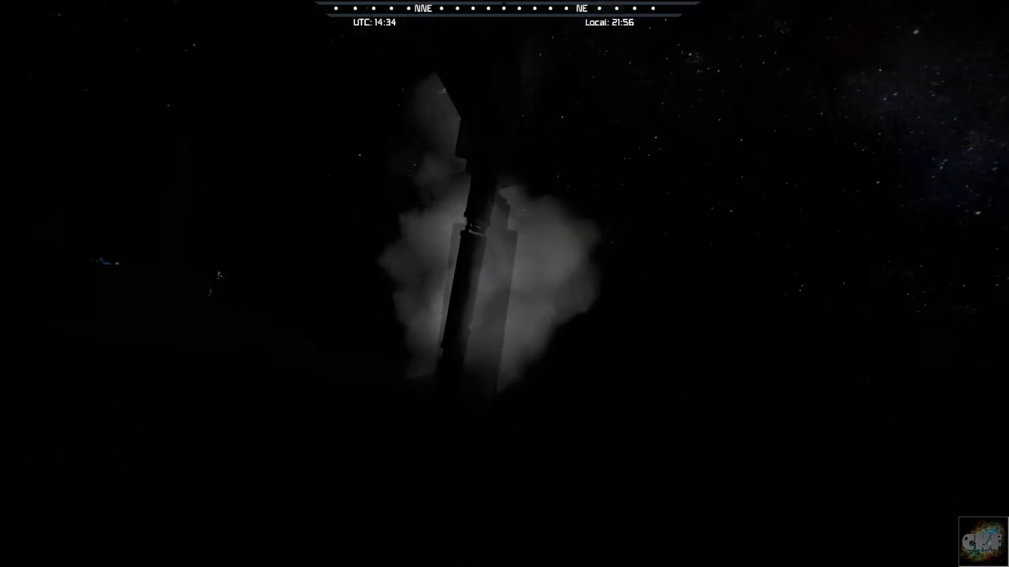
- Toggle the full HUD back on while flying up to the solar-panel tower
key(tab)
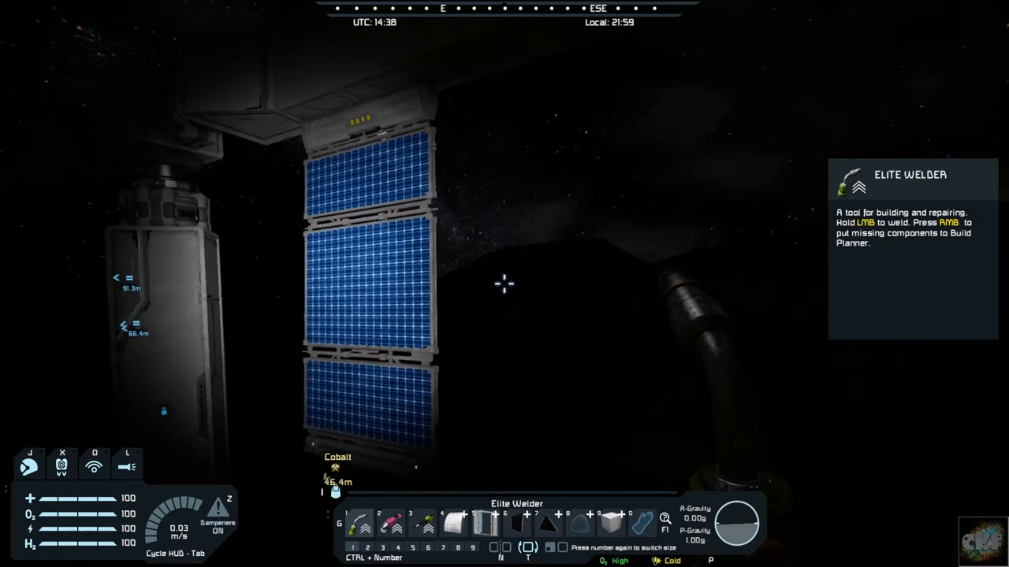
mouse_move(504, 284)
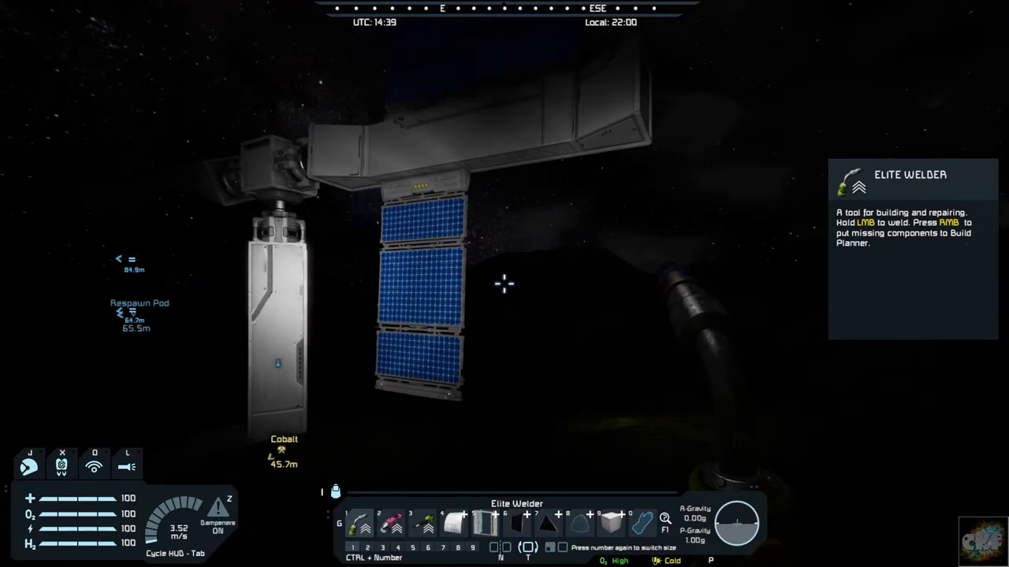